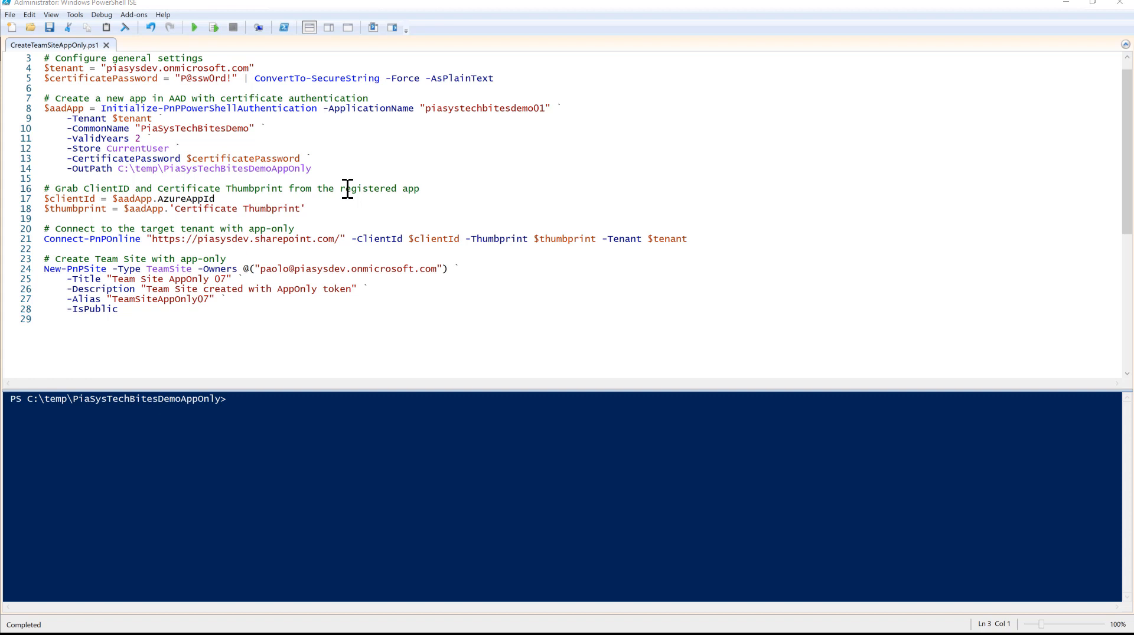
Step: Run the $tenant and $certificatePassword setting lines in the console
click(376, 108)
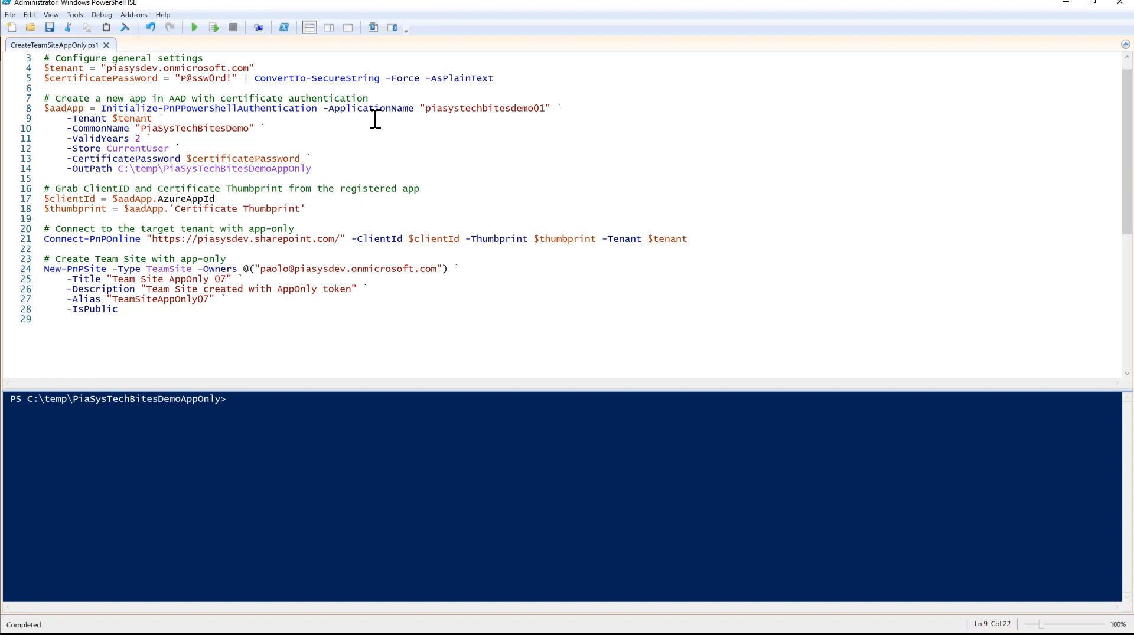
double_click(211, 109)
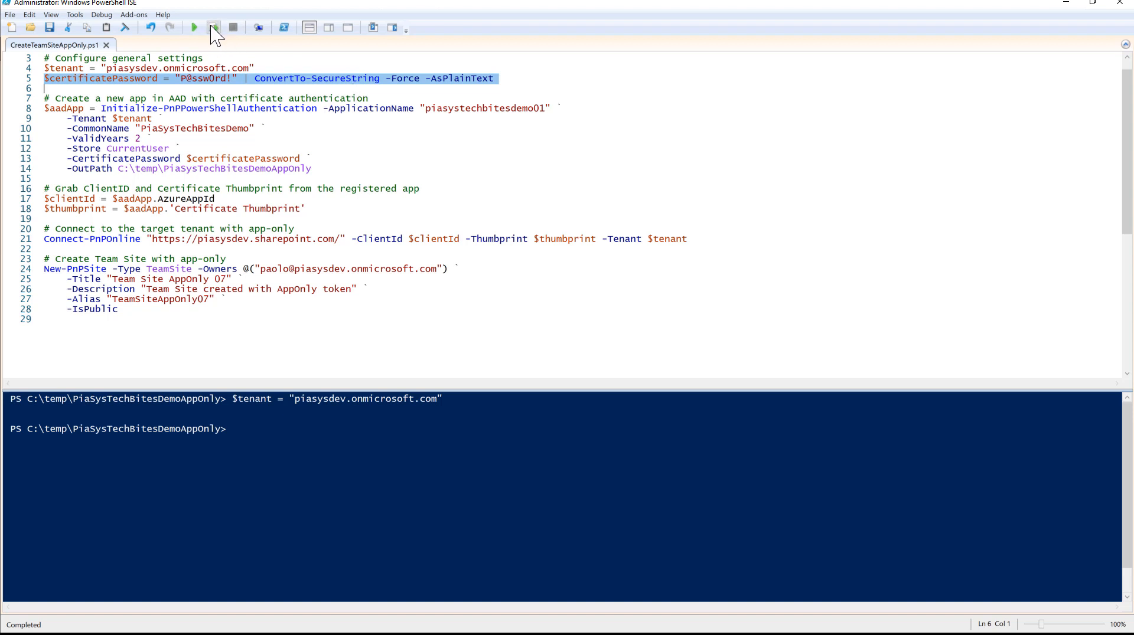
click(213, 27)
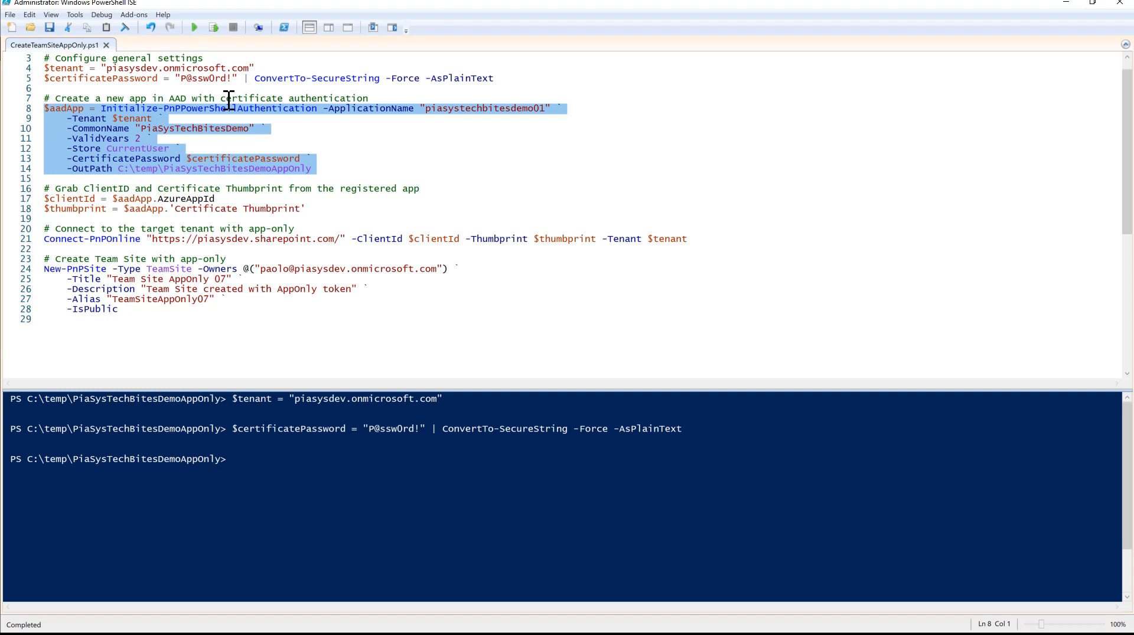
Step: Run the app registration block signing in as the dev tenant, then copy 'piasystechbitesdemo01'
click(212, 27)
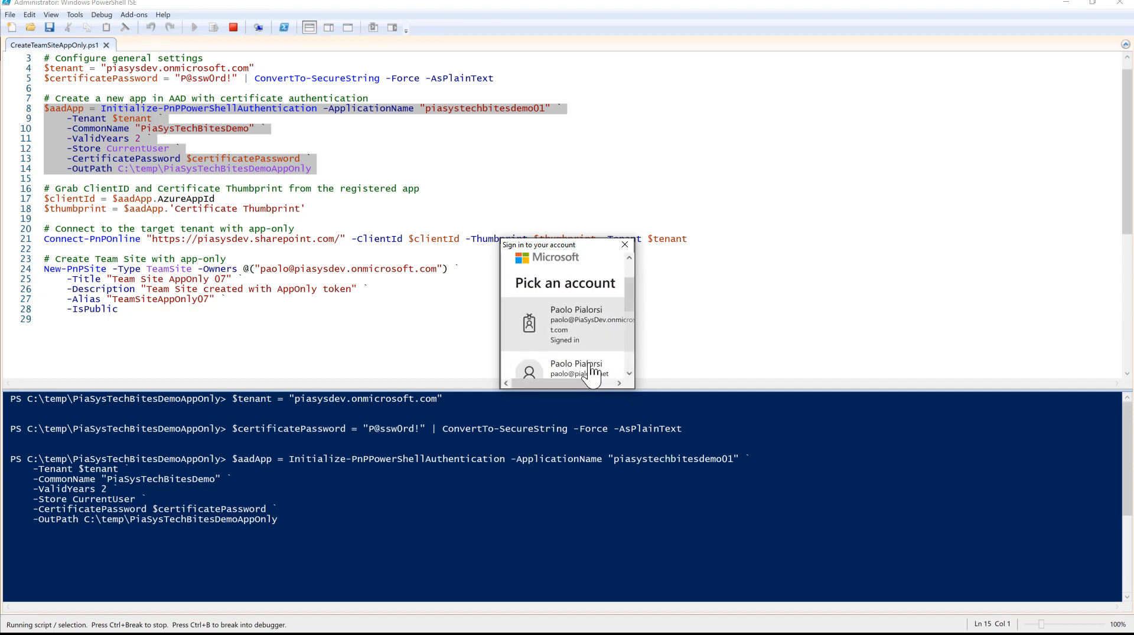
mouse_move(579, 336)
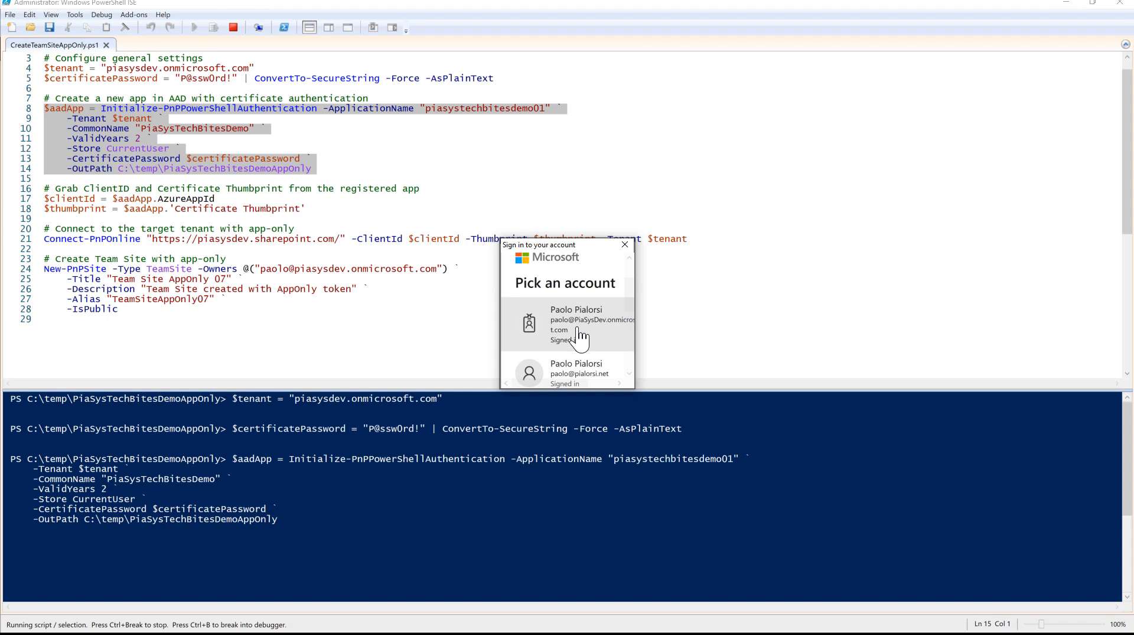
click(577, 323)
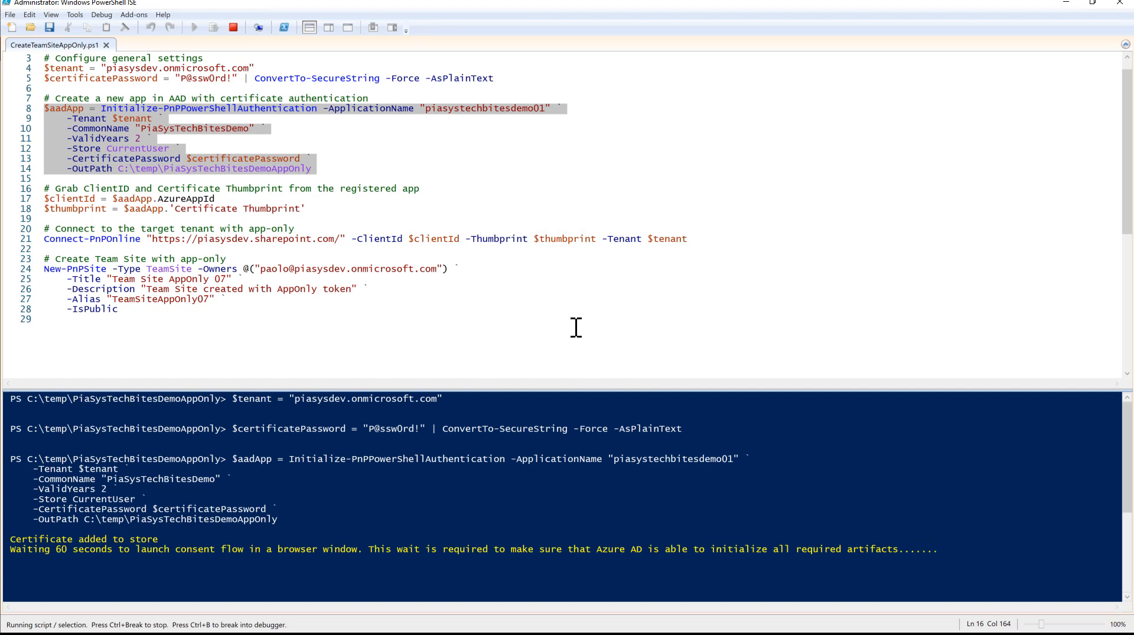
double_click(485, 107)
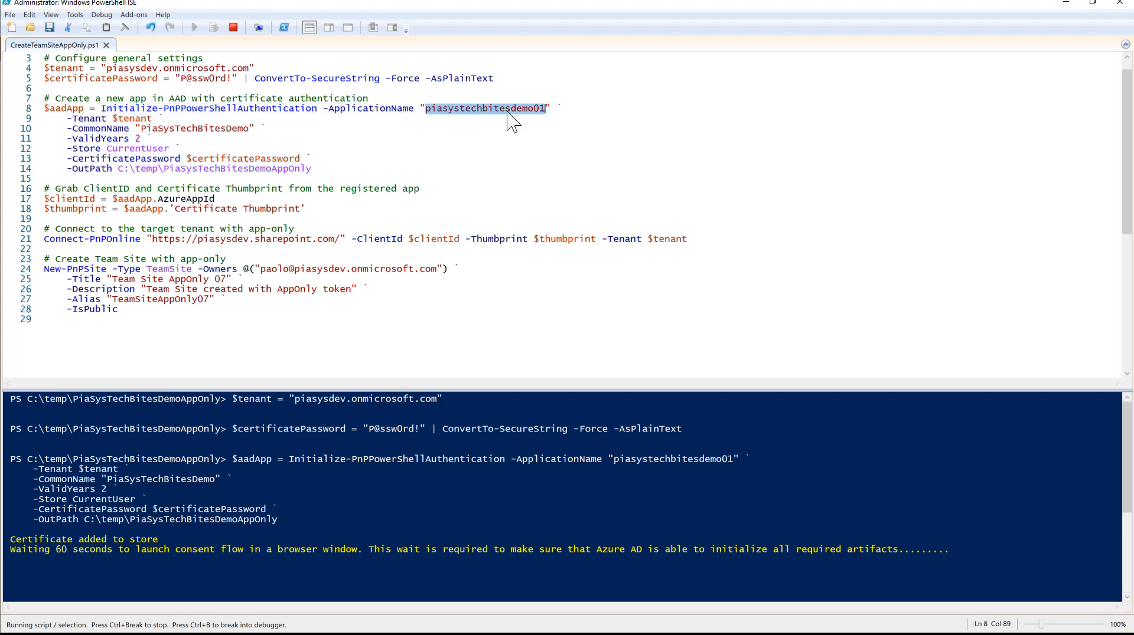
key(ctrl+c)
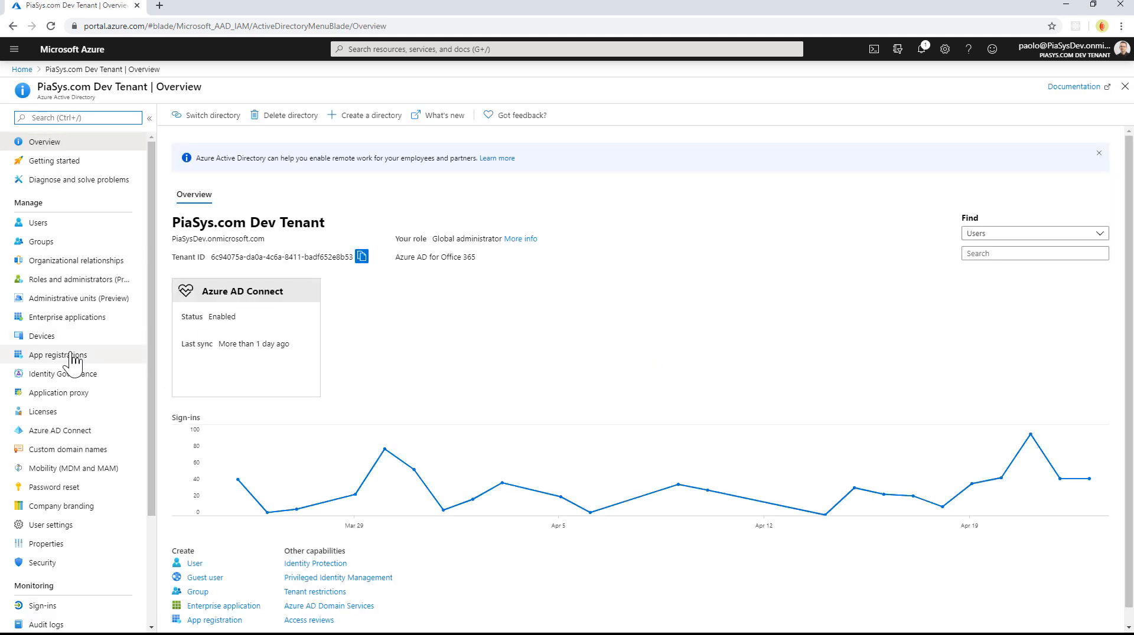
Step: Filter App registrations by 'piasystechbitesdemo01' and view its ungranted API permissions
click(55, 356)
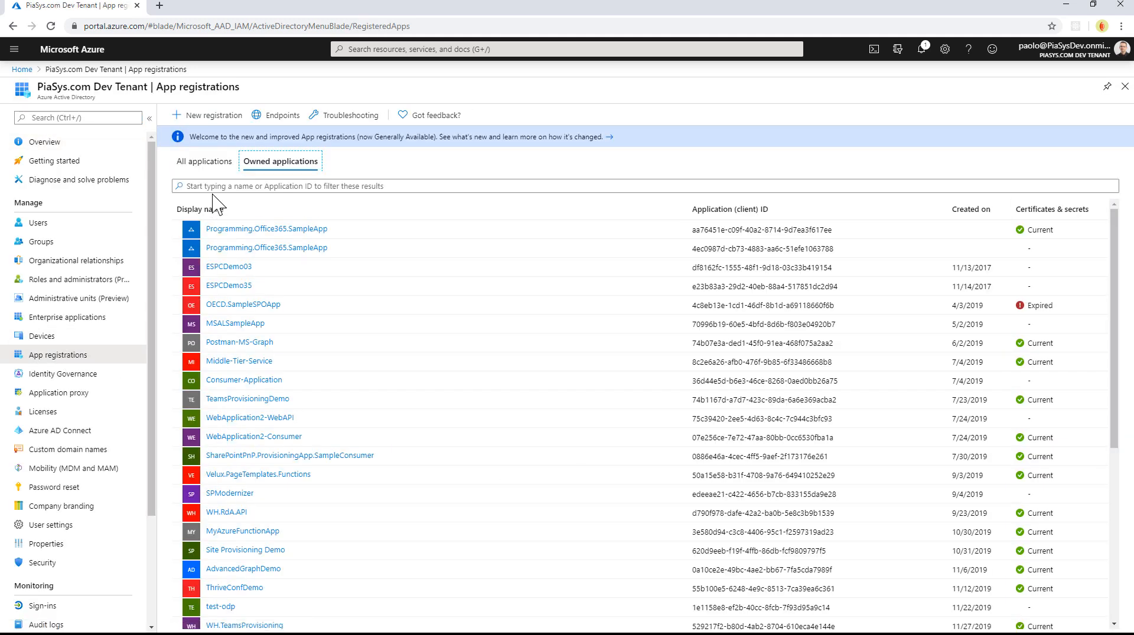
text(piasystechbitesdemo01)
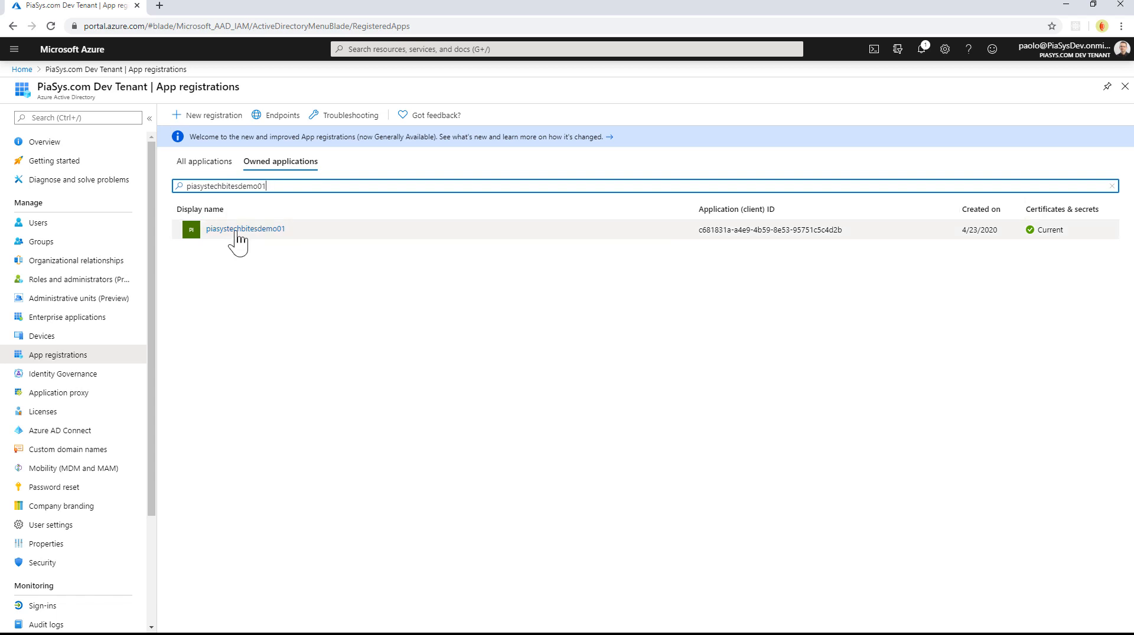
click(245, 229)
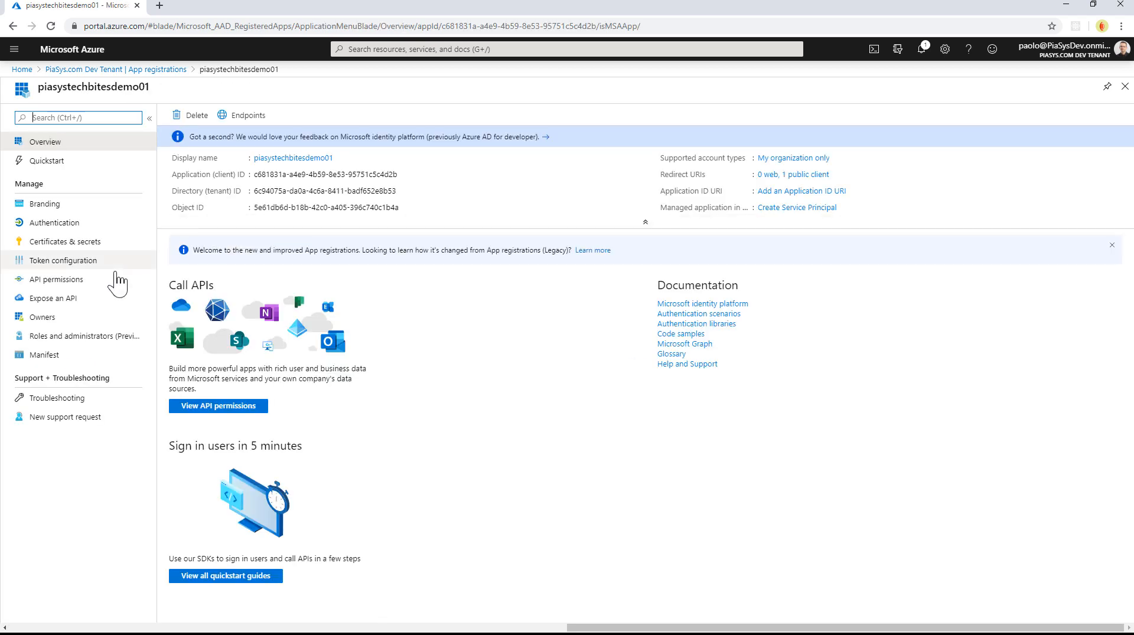
click(57, 280)
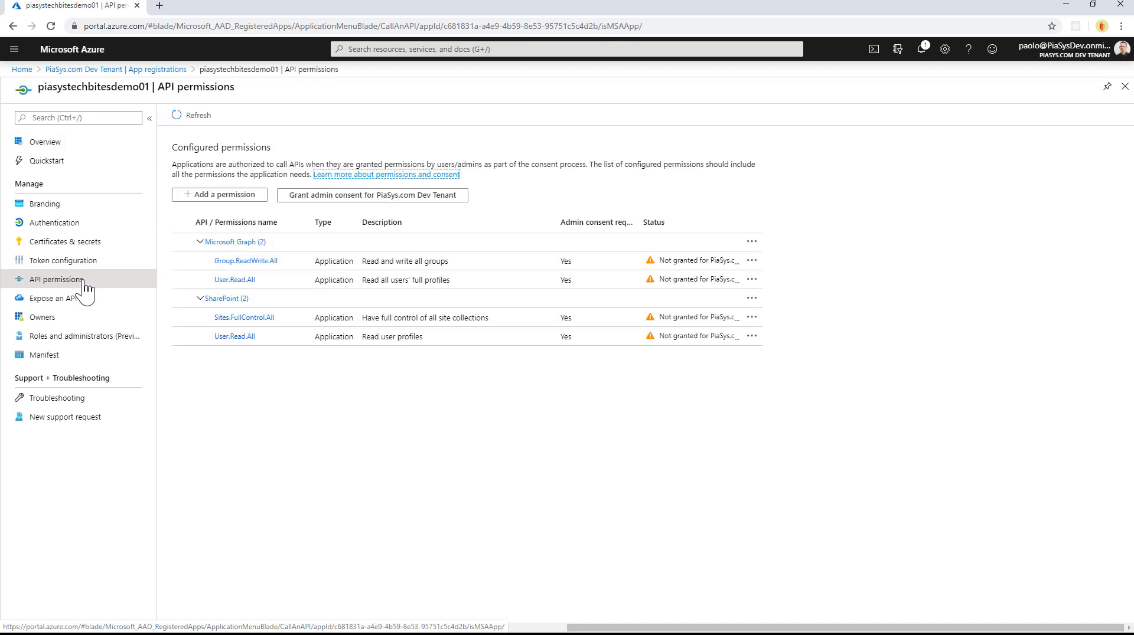
mouse_move(321, 385)
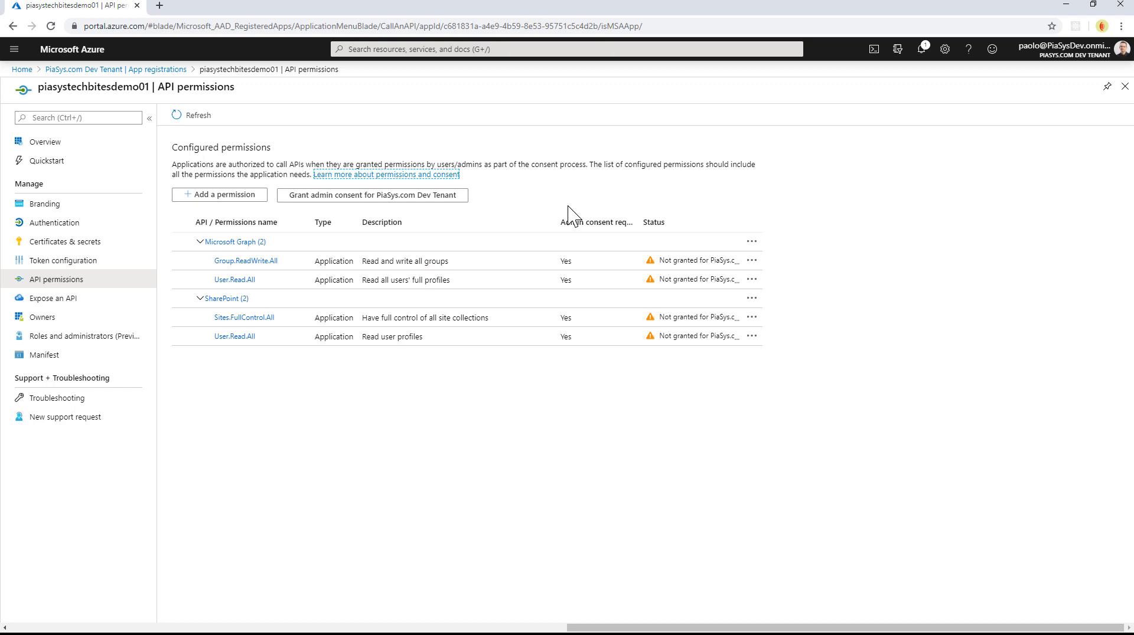
mouse_move(613, 371)
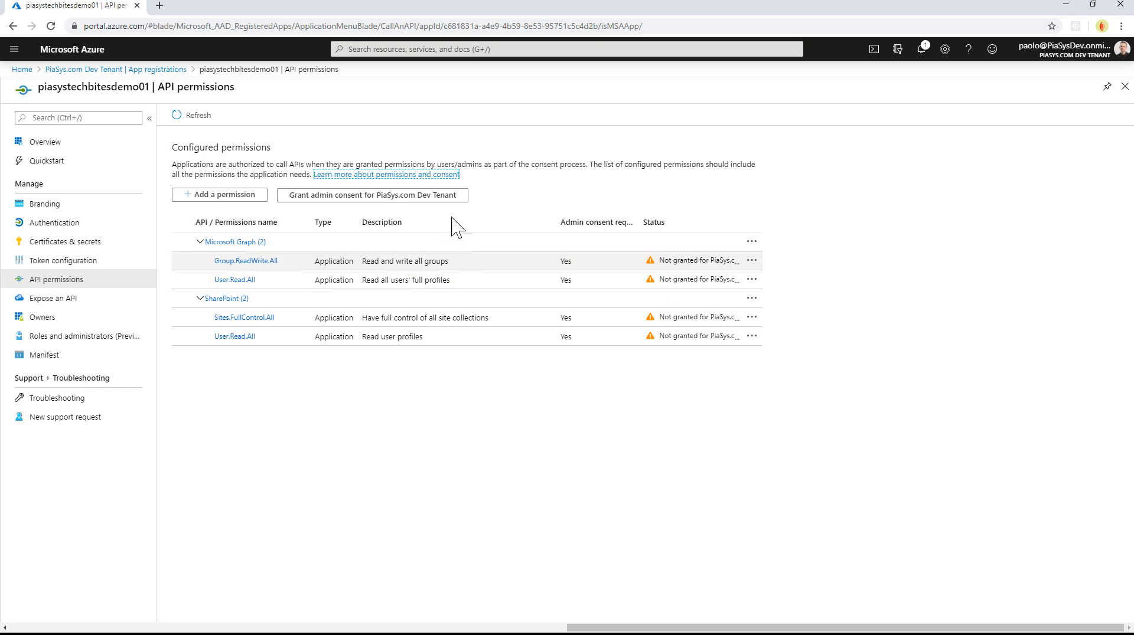
mouse_move(441, 201)
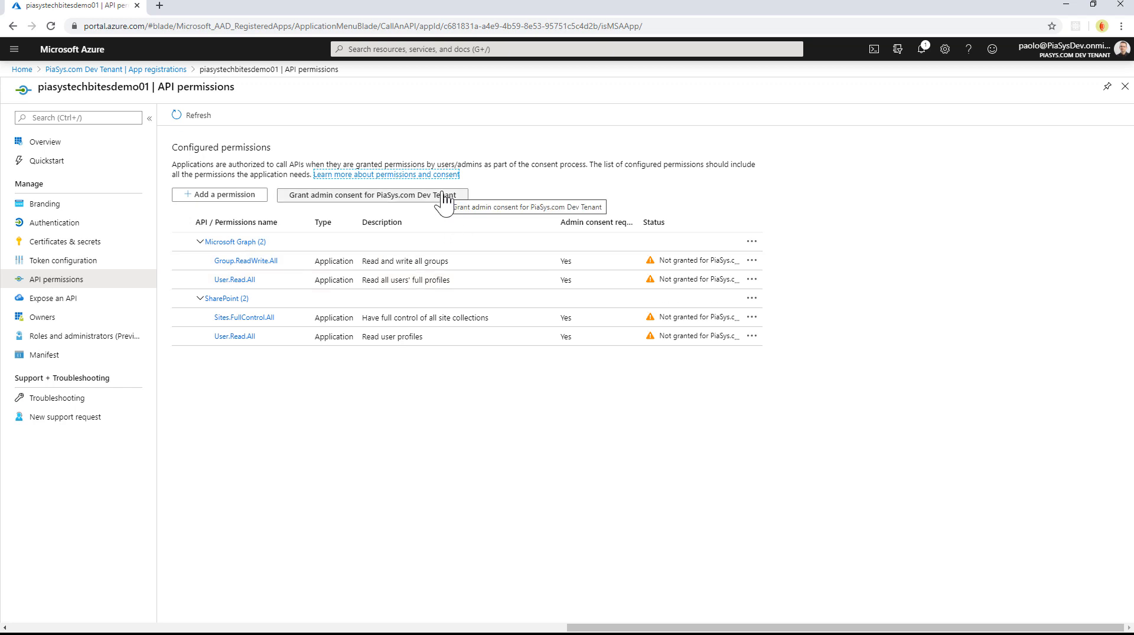
mouse_move(460, 223)
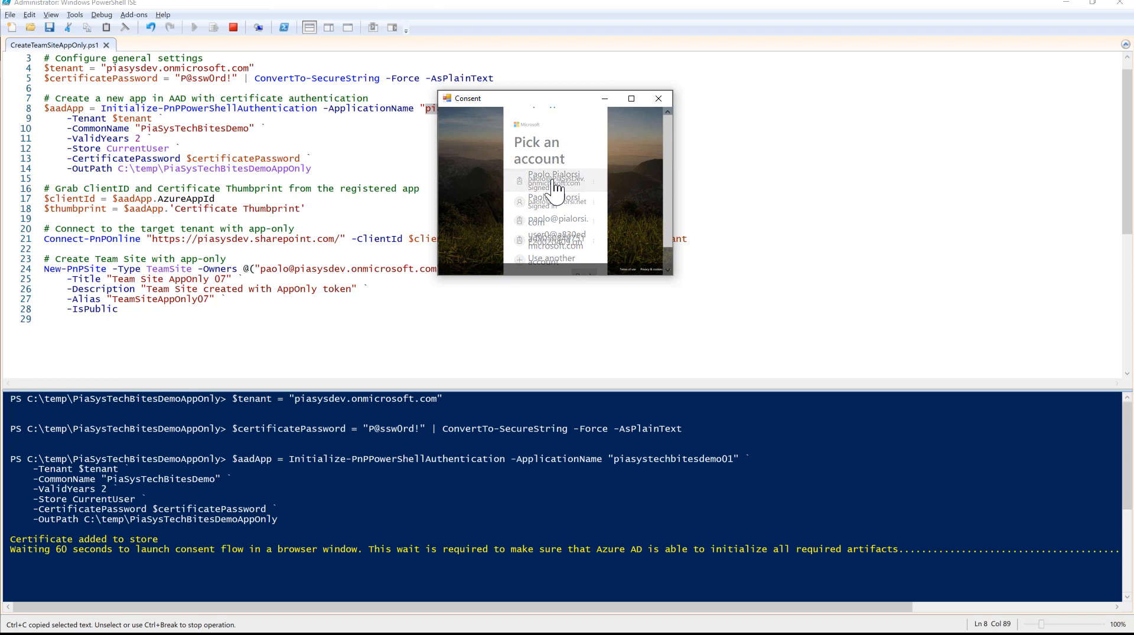
Step: Grant consent for piasystechbitesdemo01's requested permissions with the dev tenant account
click(553, 179)
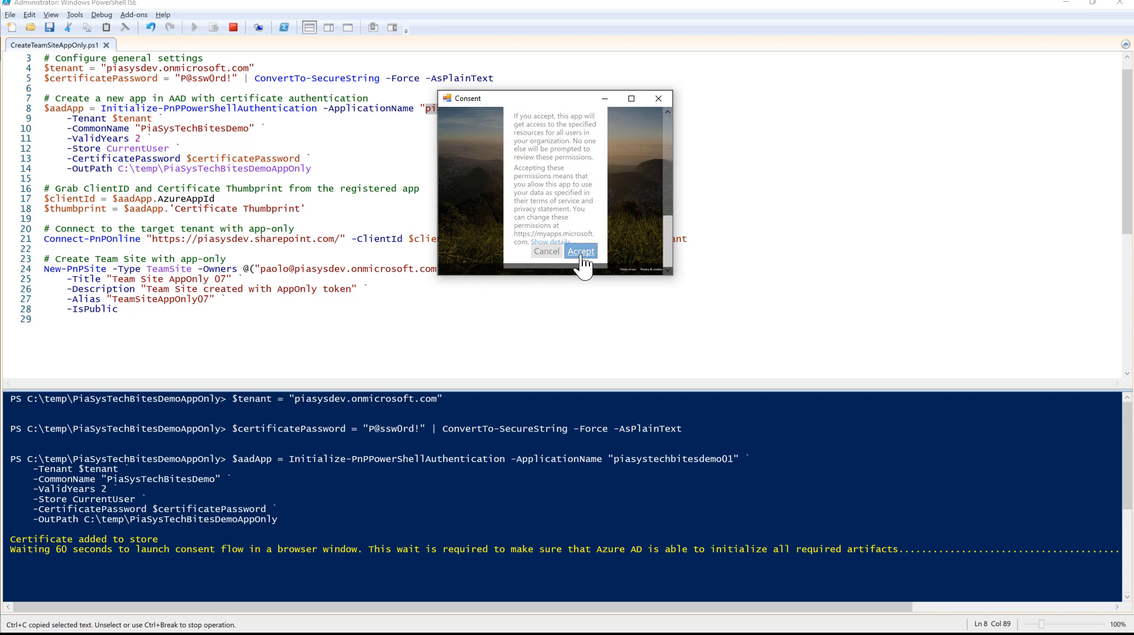
click(580, 251)
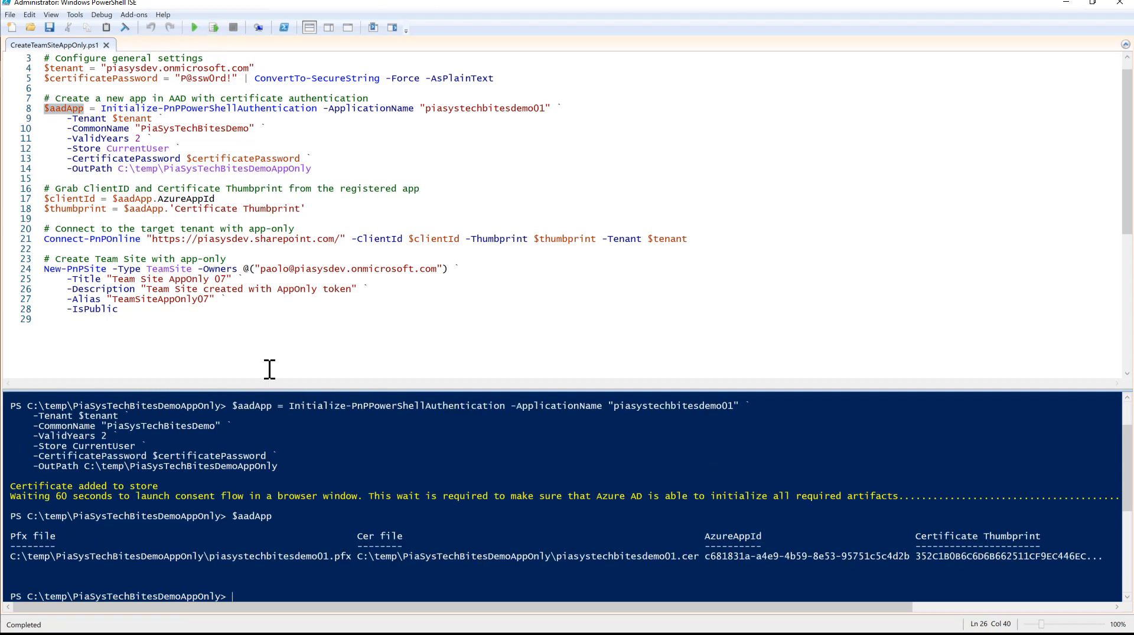
mouse_move(614, 569)
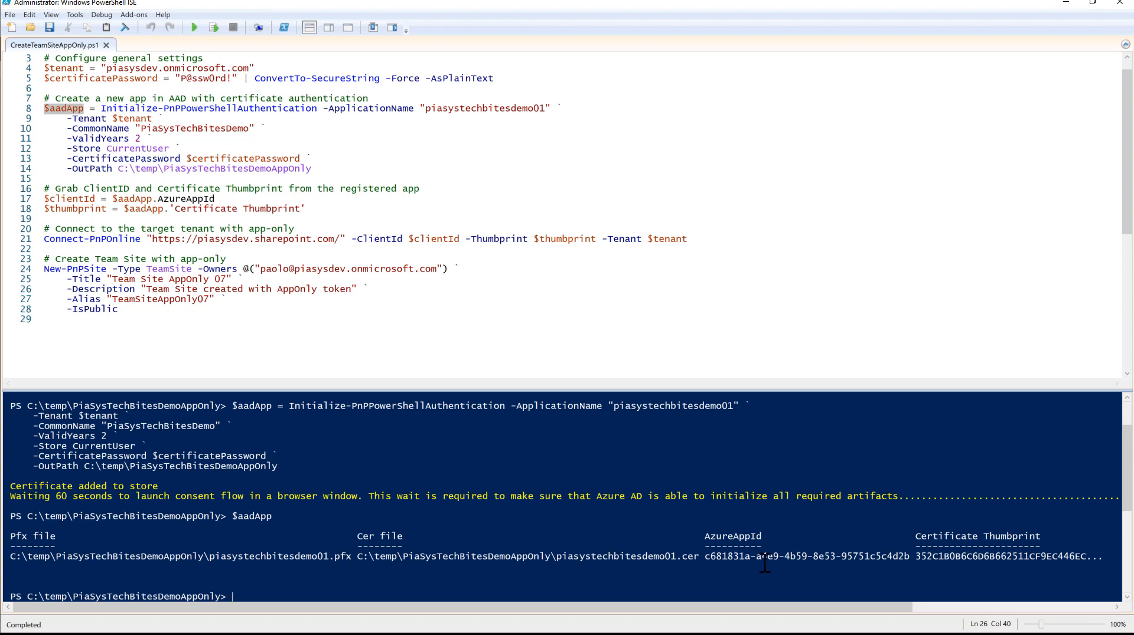
mouse_move(1008, 552)
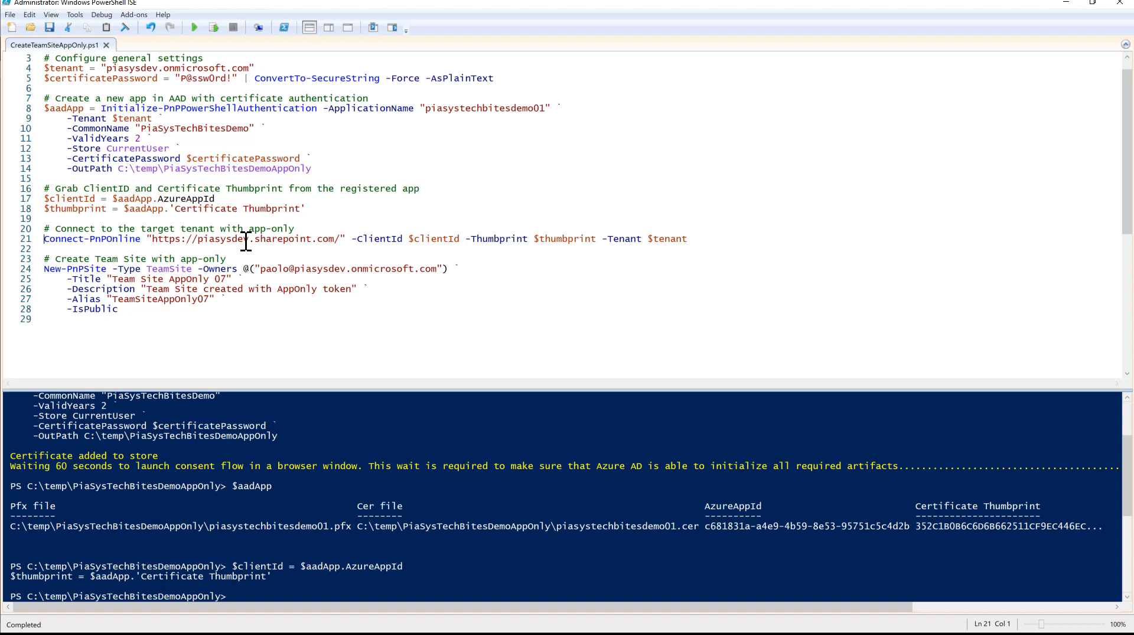
Step: Connect app-only with Connect-PnPOnline and run New-PnPSite for TeamSiteAppOnly07
click(214, 27)
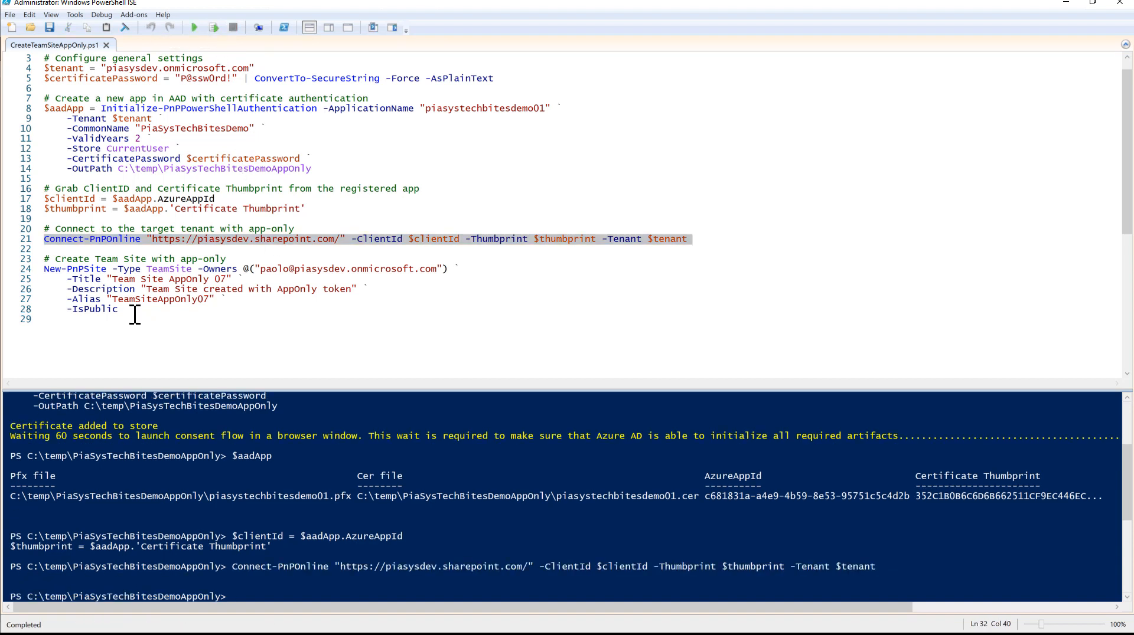
drag(44, 269, 123, 308)
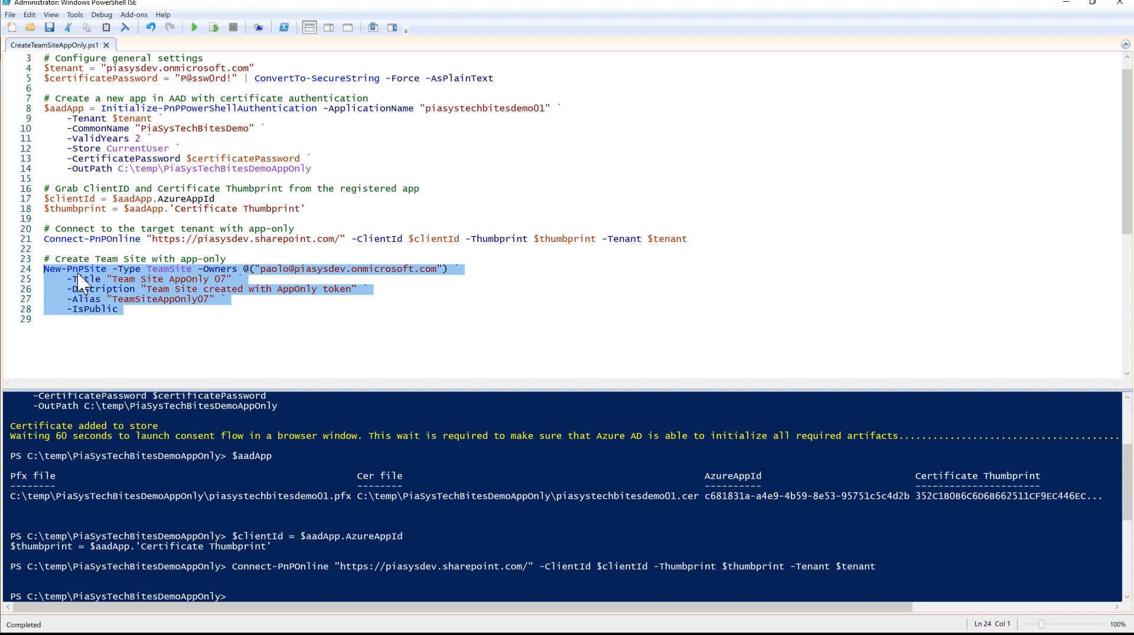
mouse_move(166, 282)
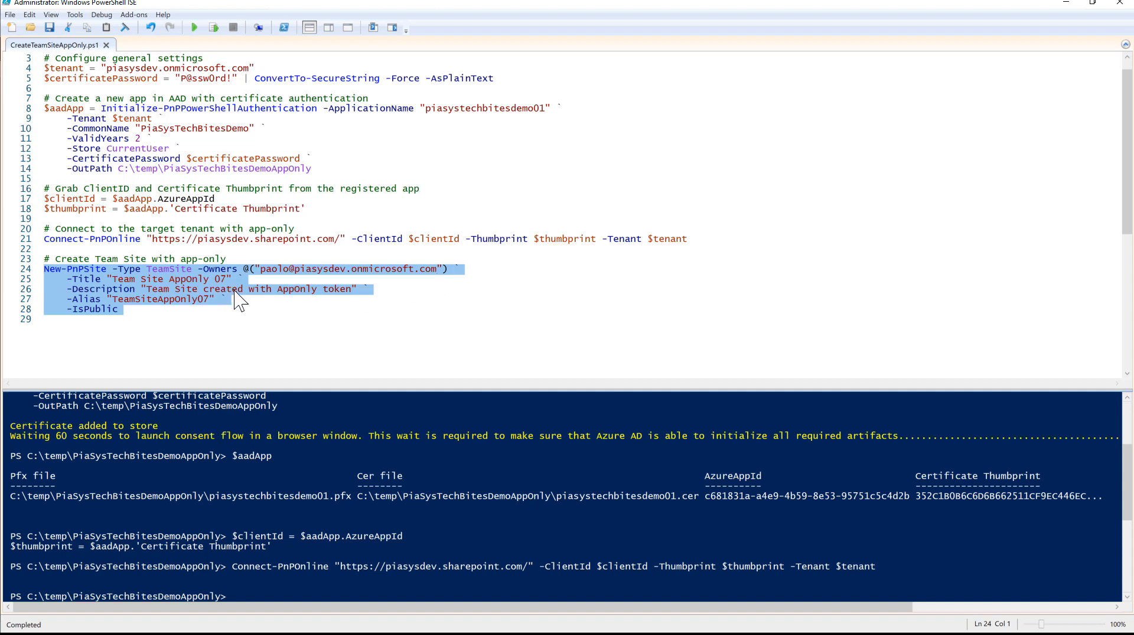
mouse_move(98, 309)
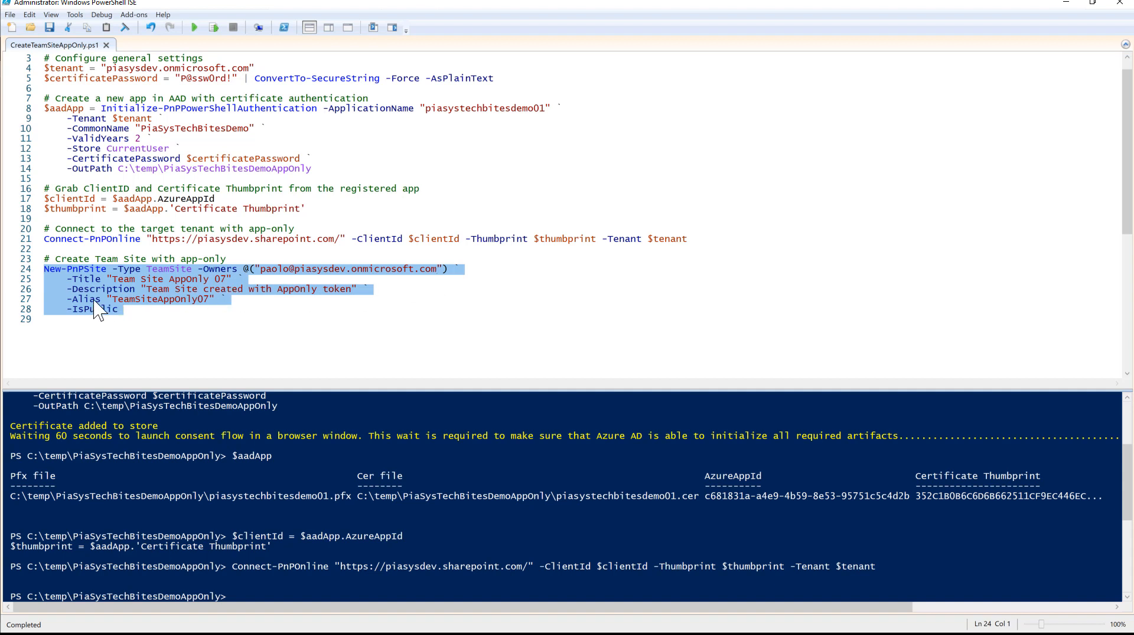
click(213, 28)
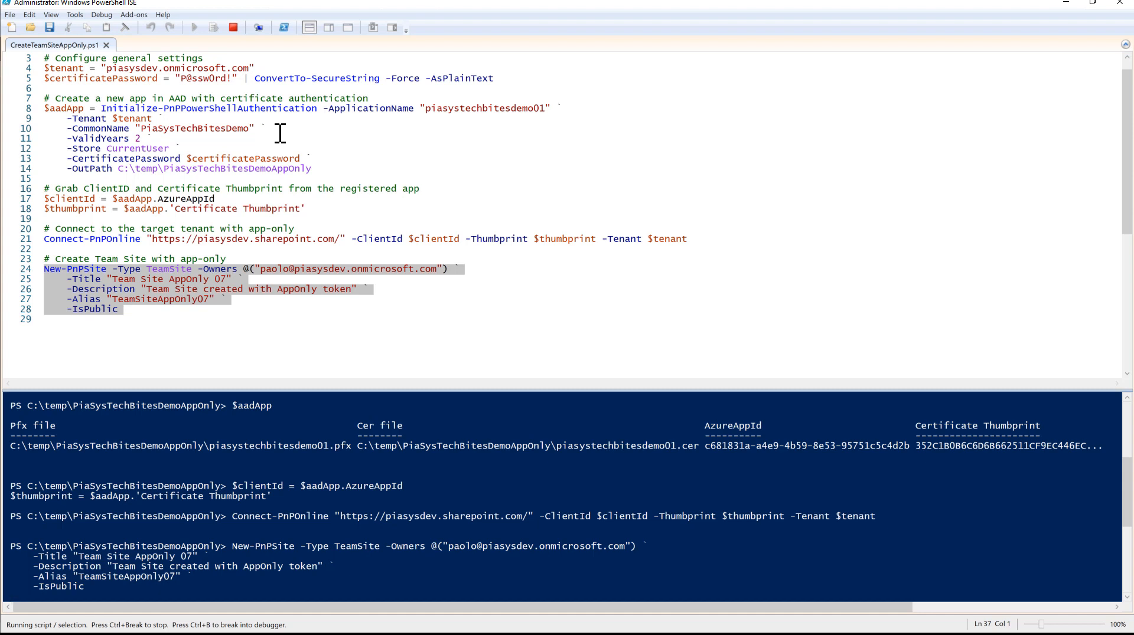
Step: Start a new browser tab to load the TeamSiteAppOnly07 site
click(323, 169)
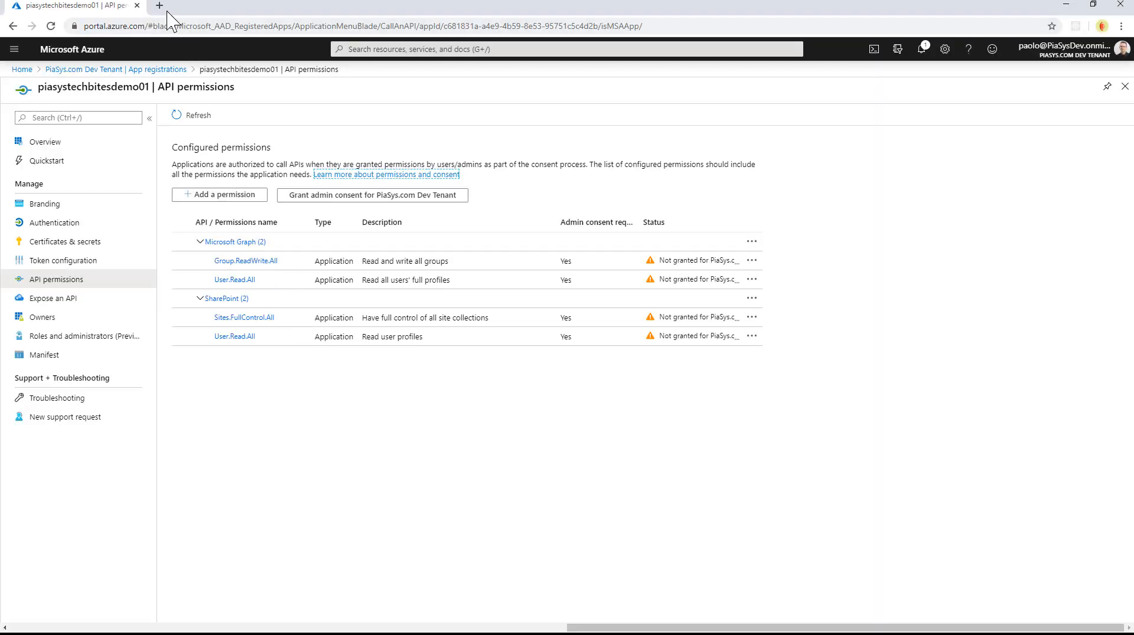
click(160, 6)
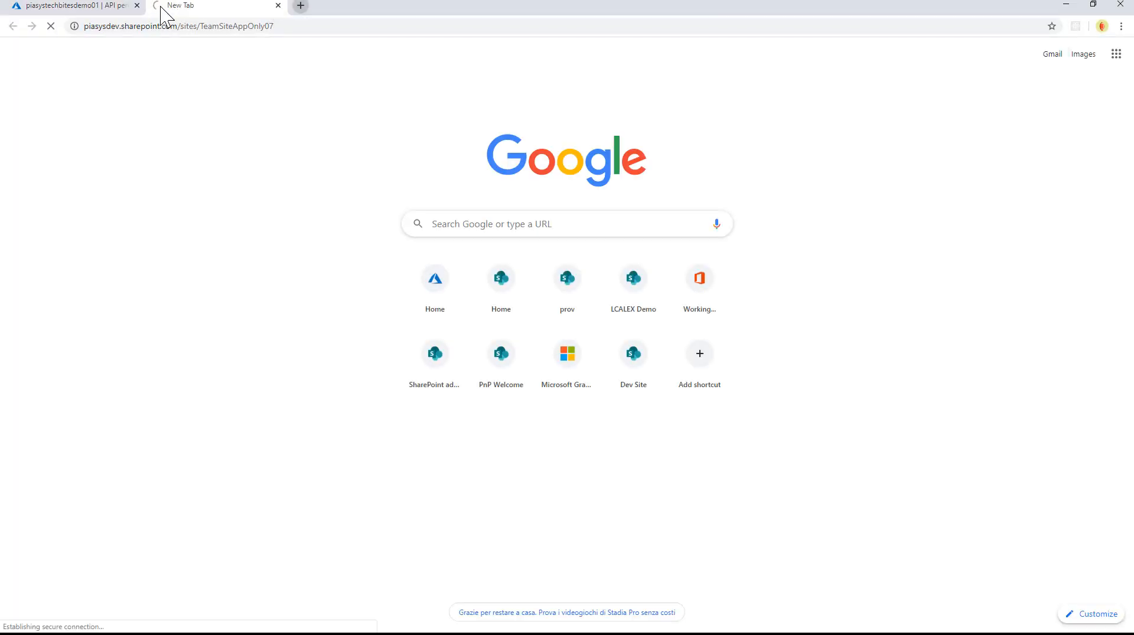